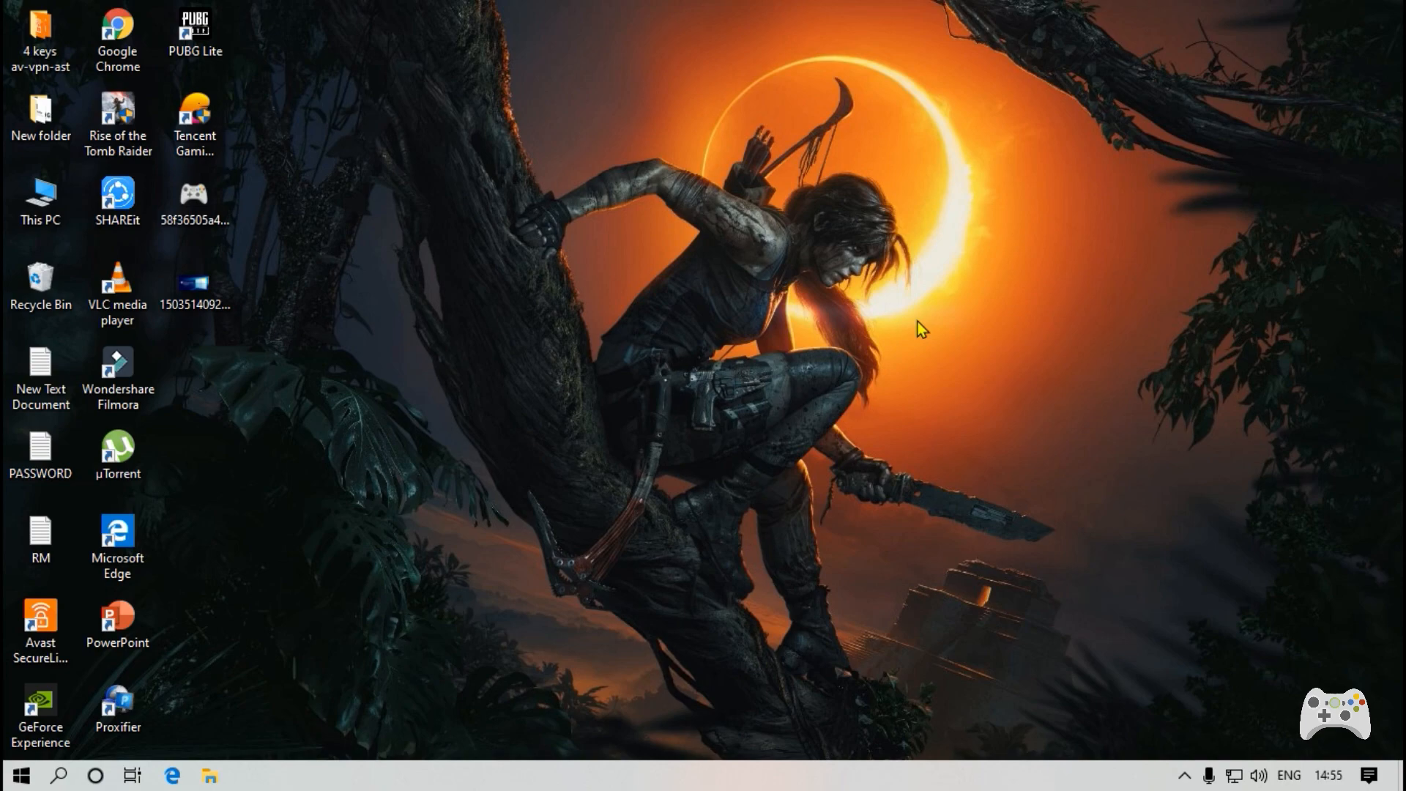
# Show the desktop context menu's New submenu listing creatable item types
pyautogui.rightClick(921, 328)
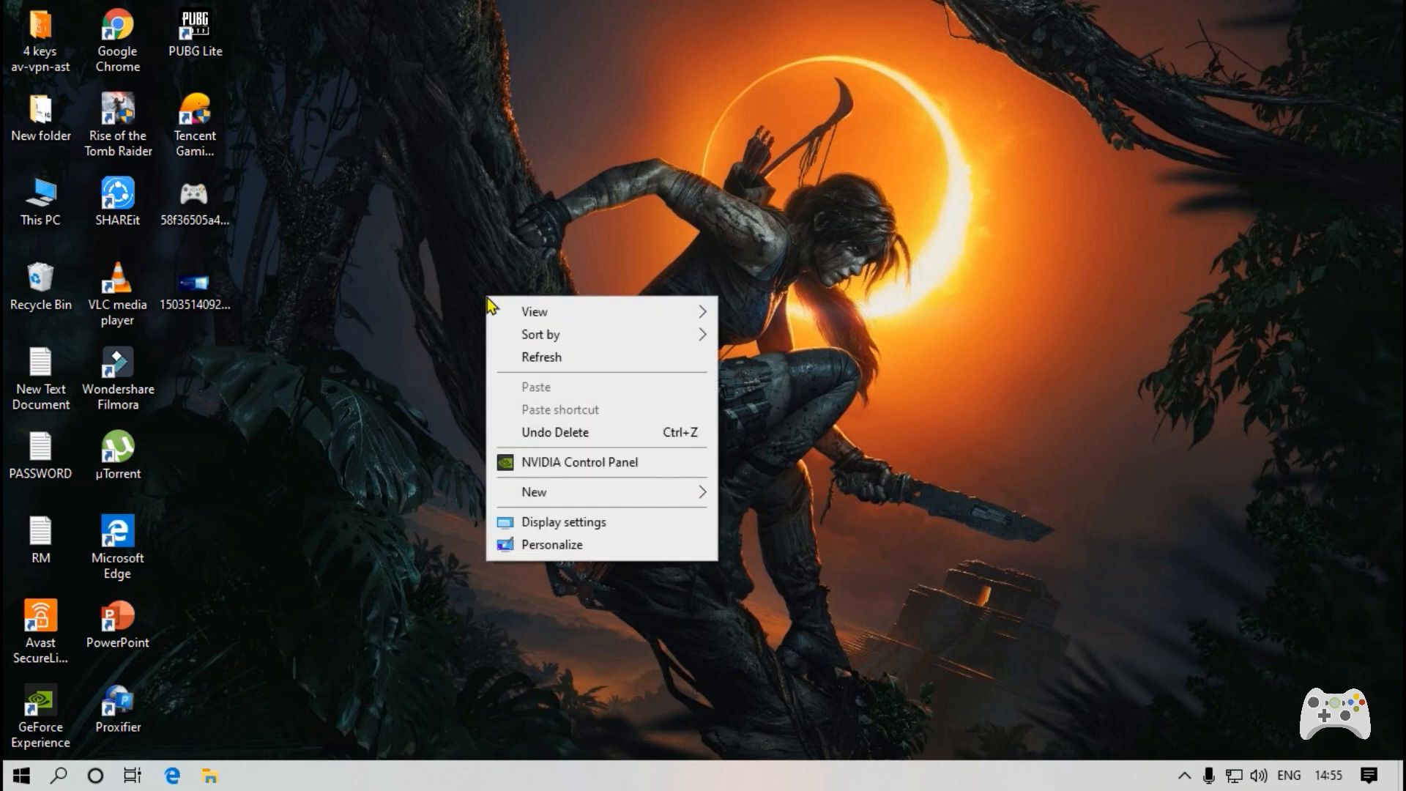
pyautogui.moveTo(533, 492)
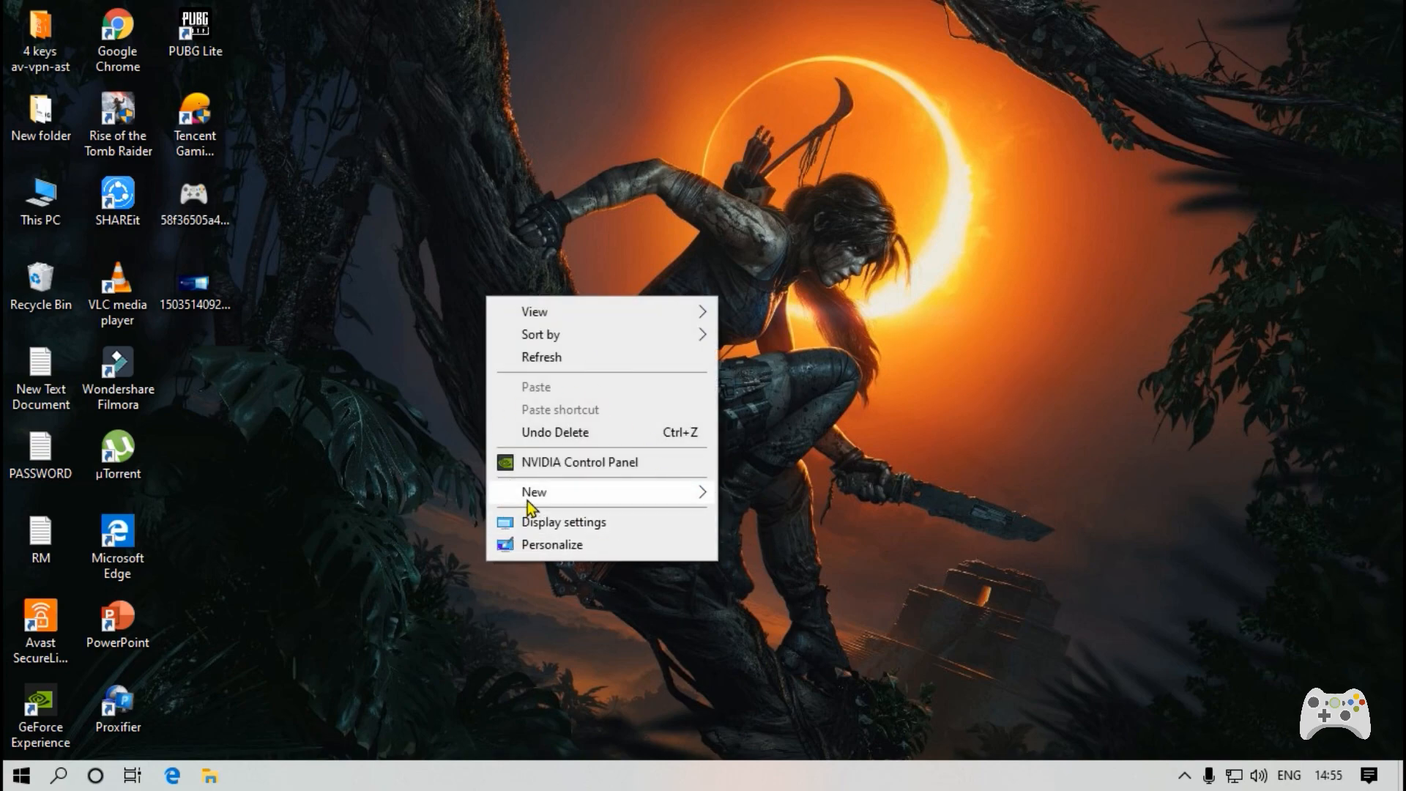
pyautogui.click(534, 492)
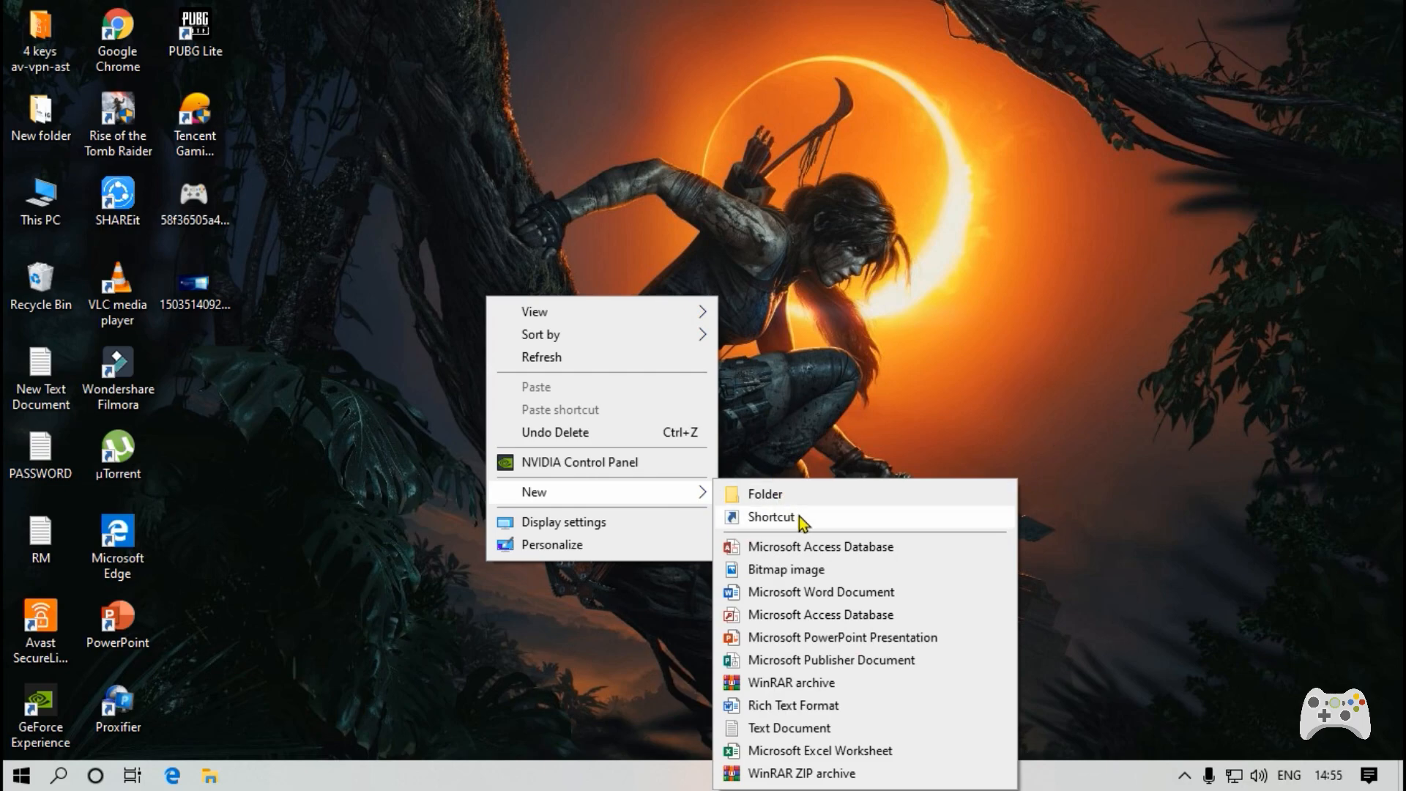
# Start a new Shortcut and paste slideToShutDown as the item location
pyautogui.click(768, 517)
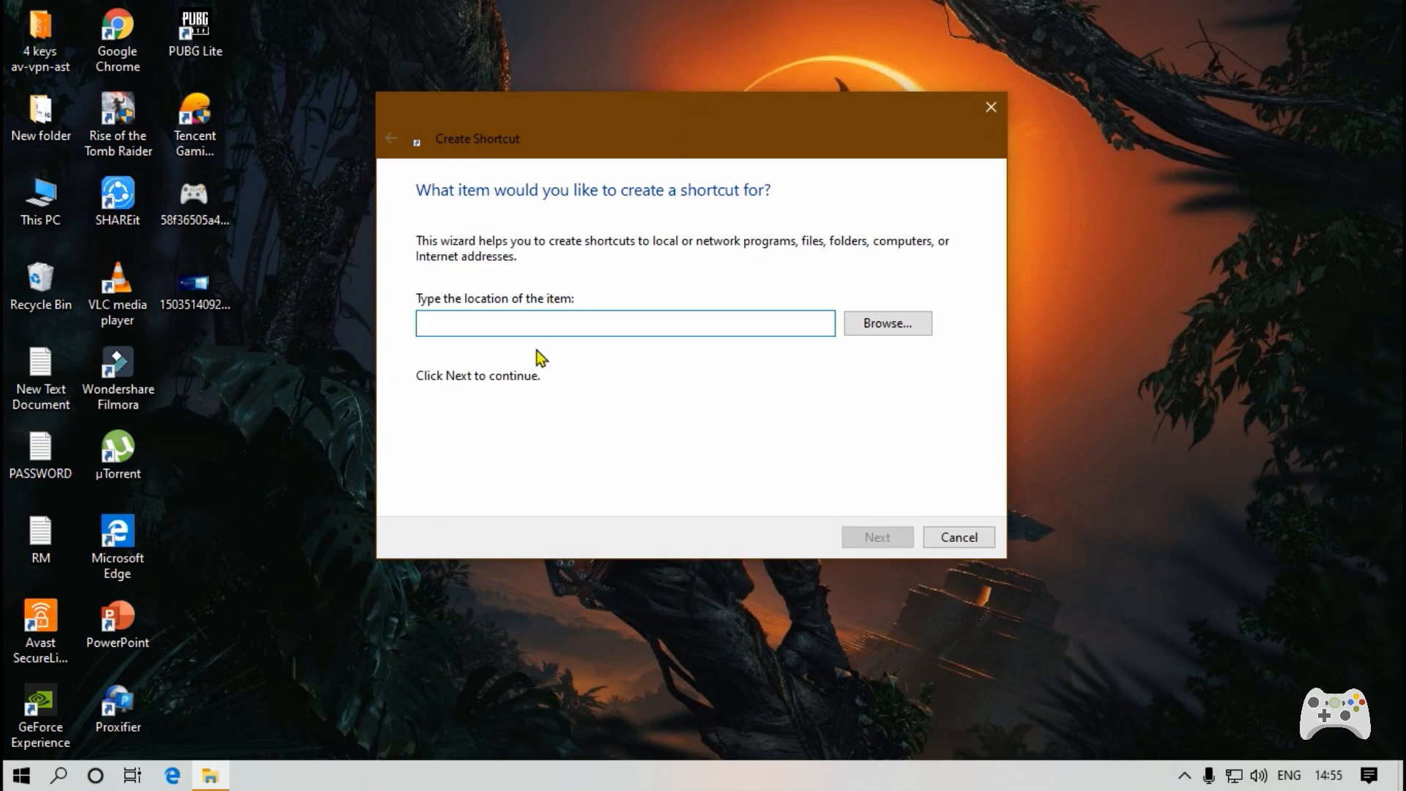
pyautogui.rightClick(624, 322)
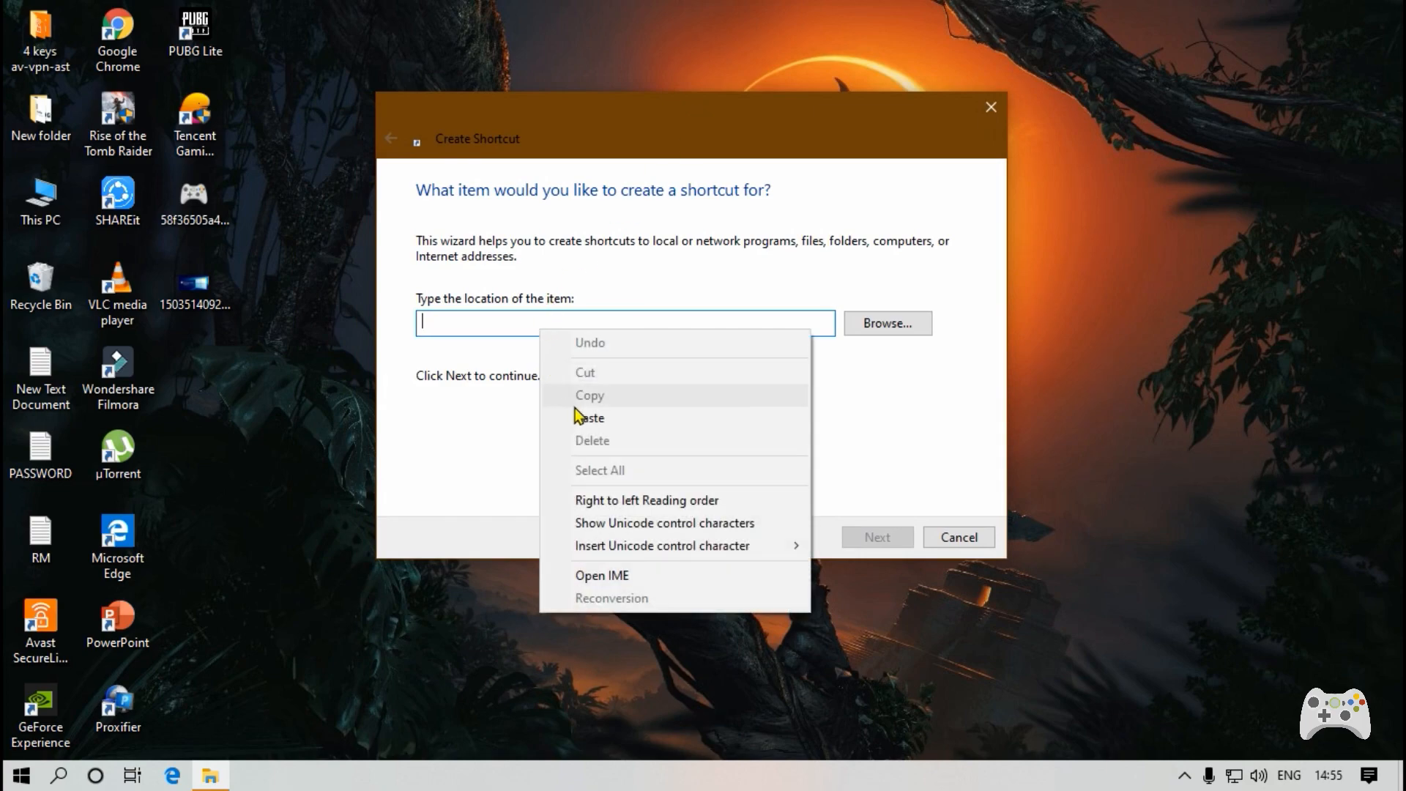
pyautogui.click(590, 417)
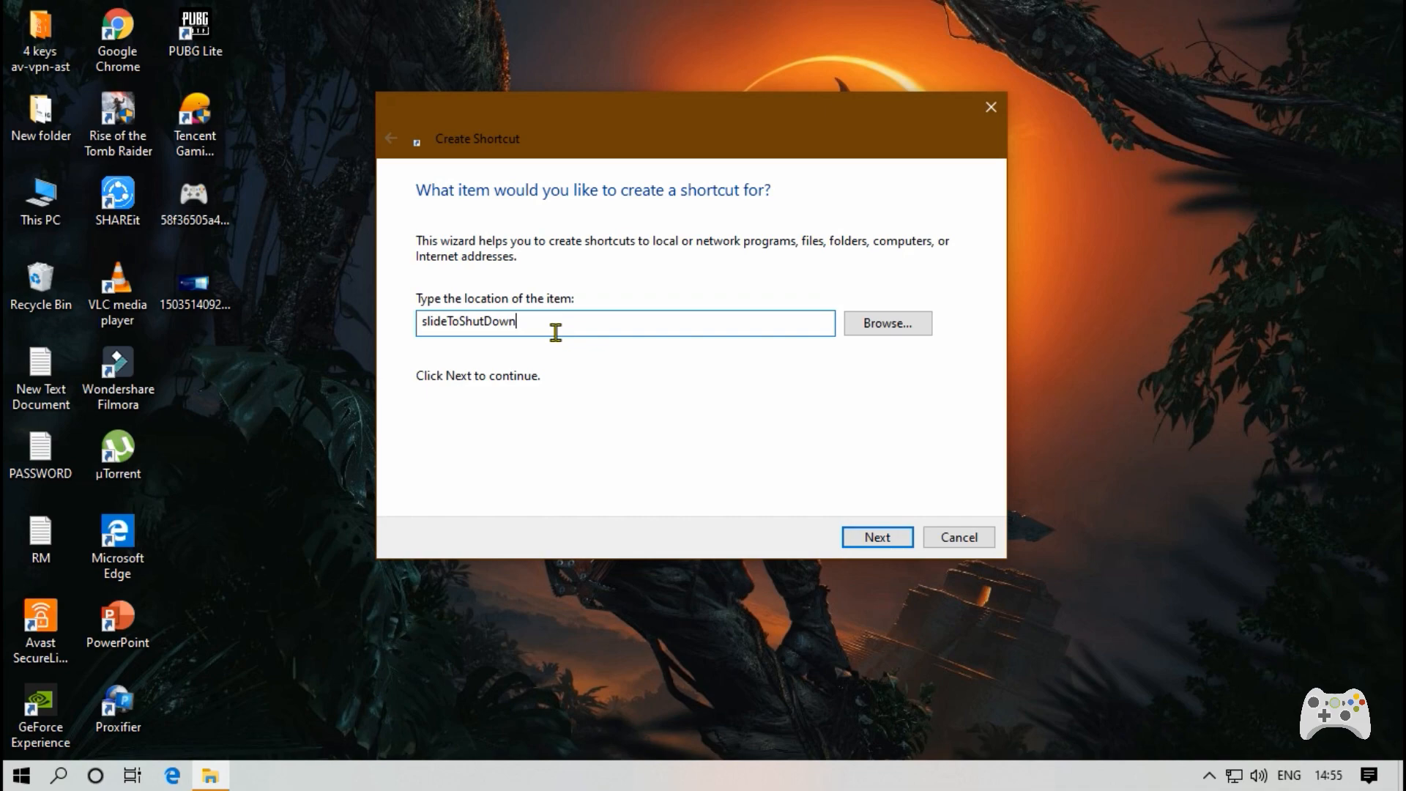
pyautogui.moveTo(626, 269)
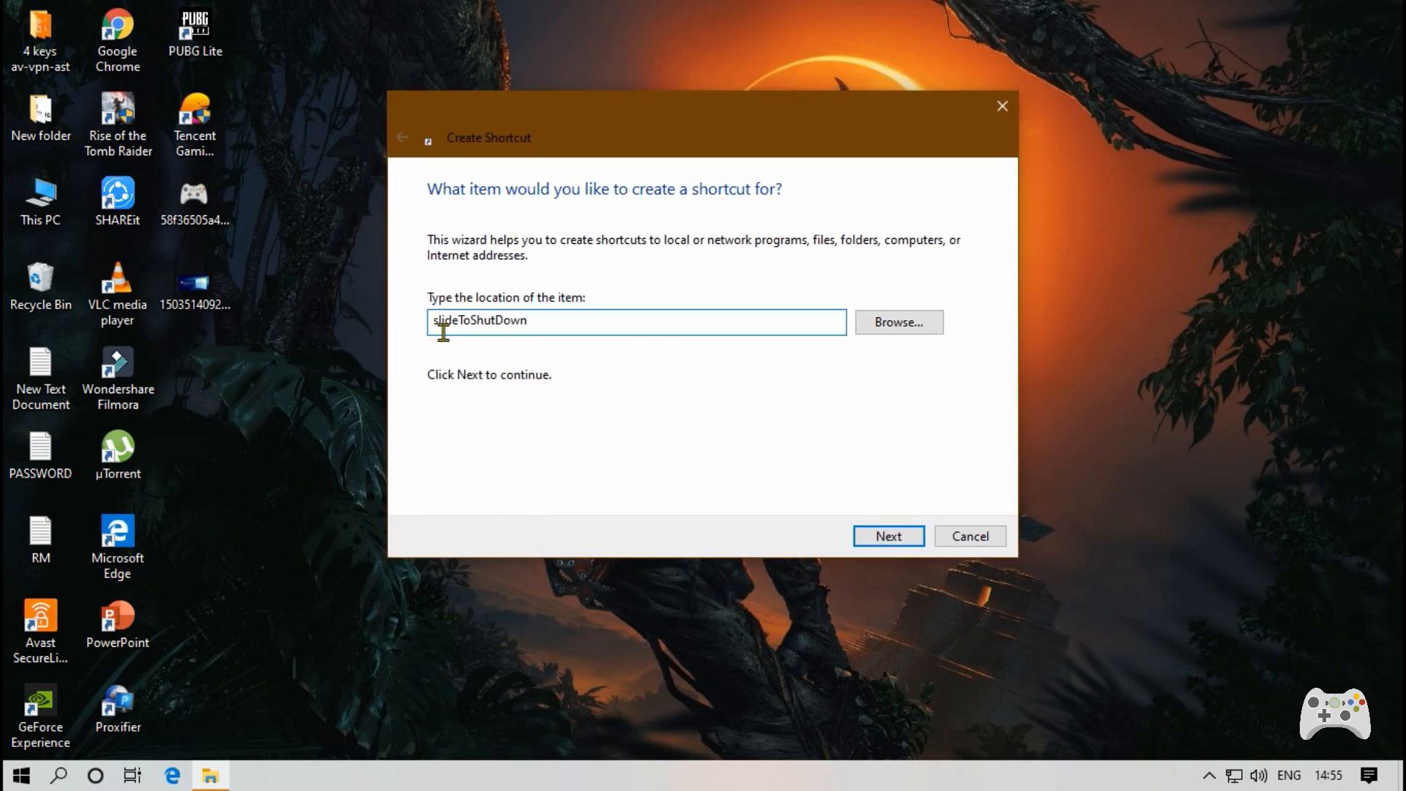
pyautogui.moveTo(466, 347)
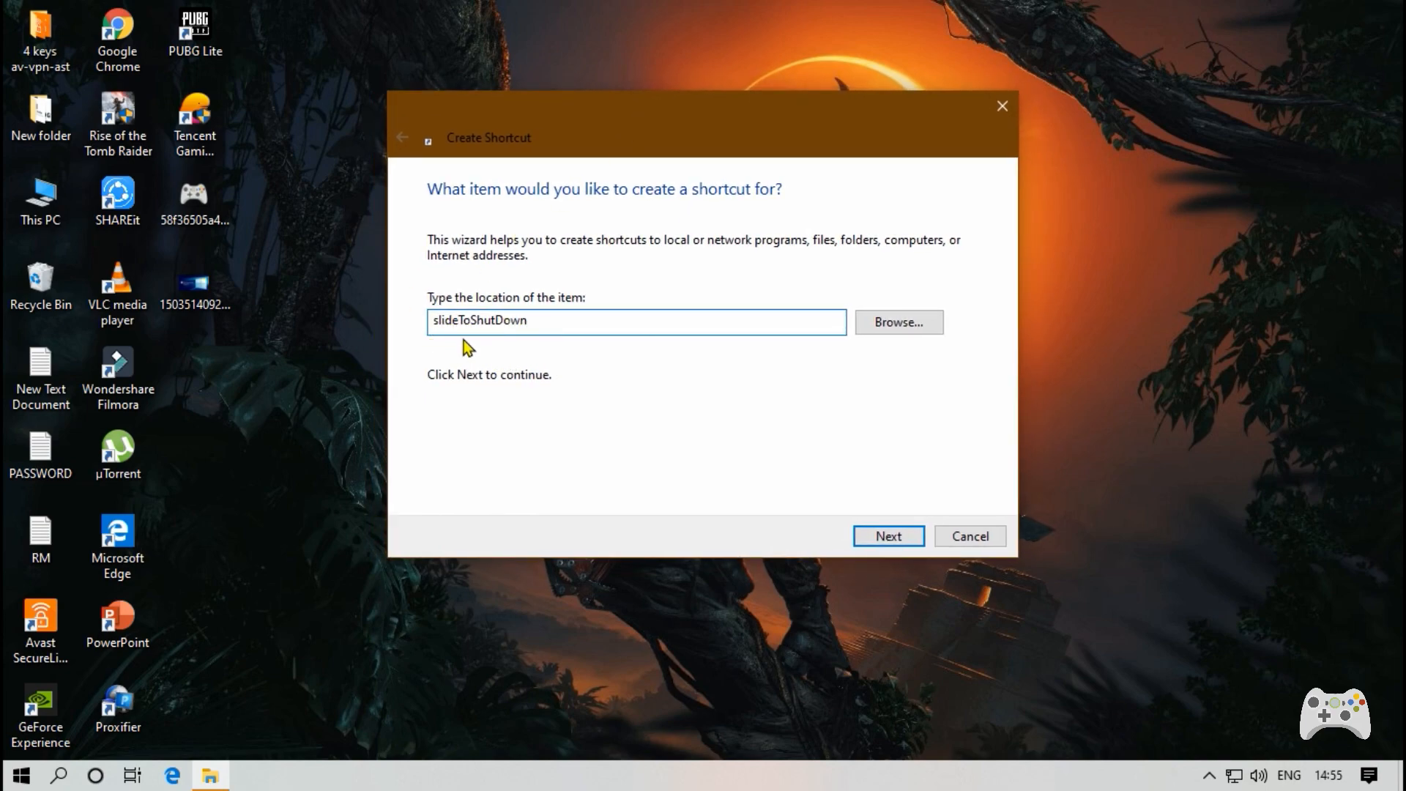
pyautogui.moveTo(887, 536)
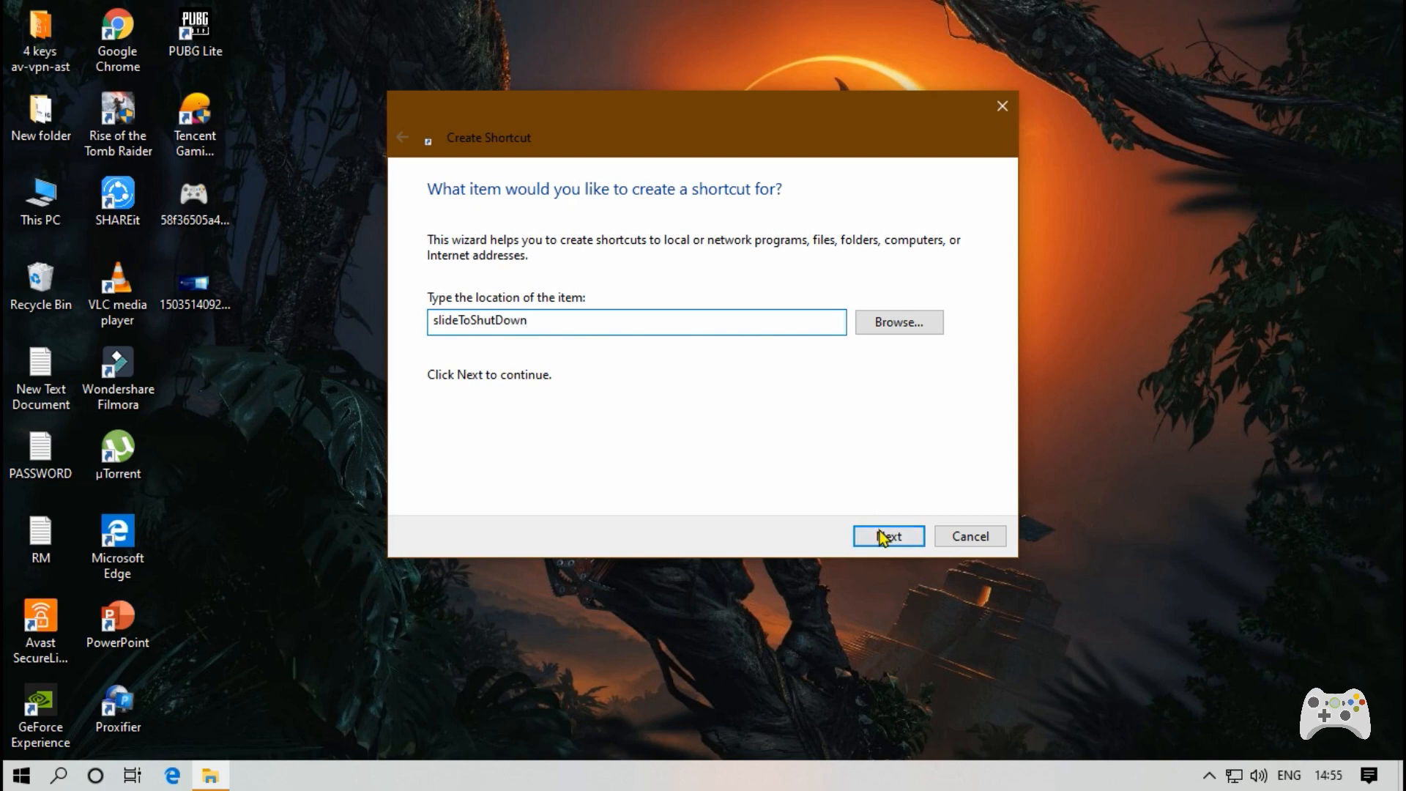
# Keep the name SlideToShutDown and finish so the shortcut appears on the desktop
pyautogui.click(888, 536)
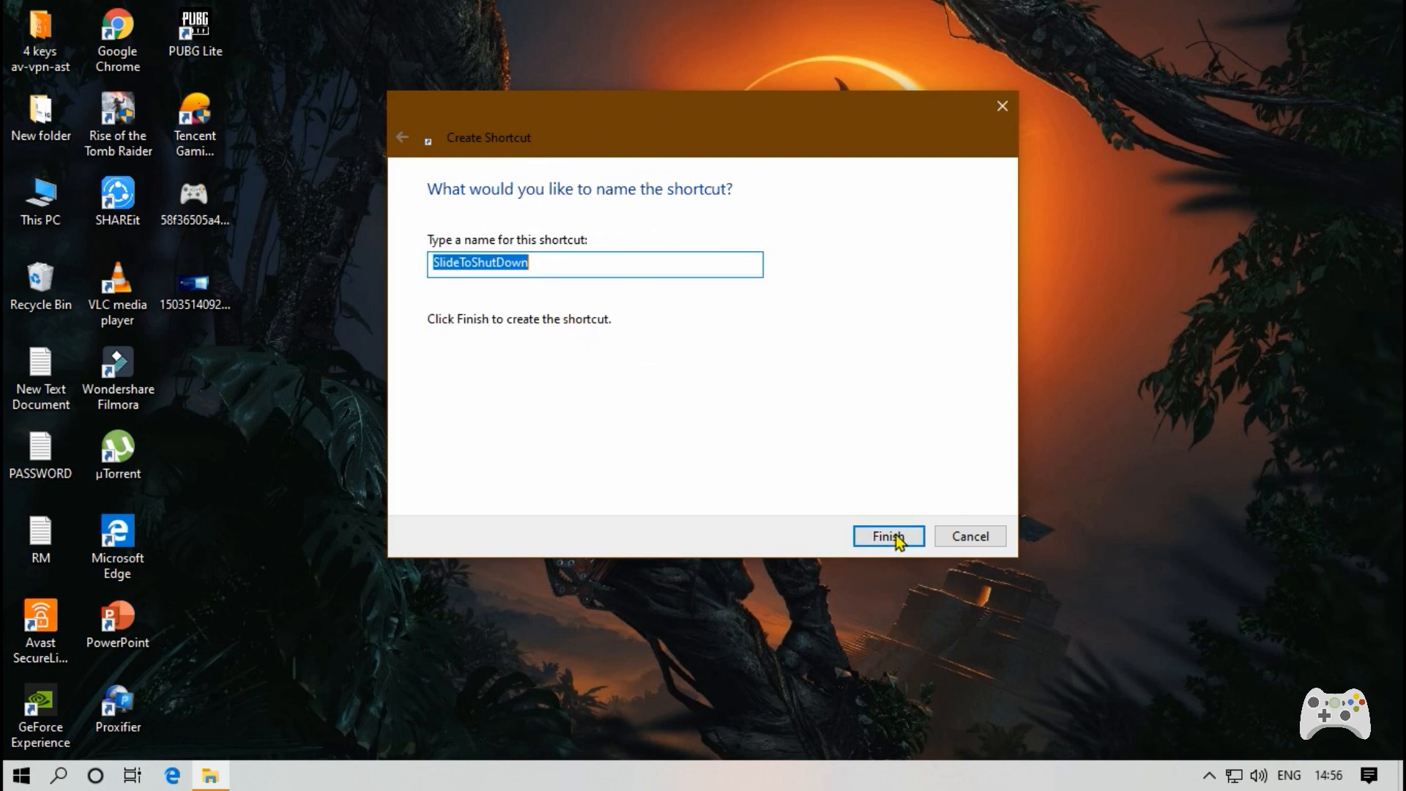
pyautogui.moveTo(901, 553)
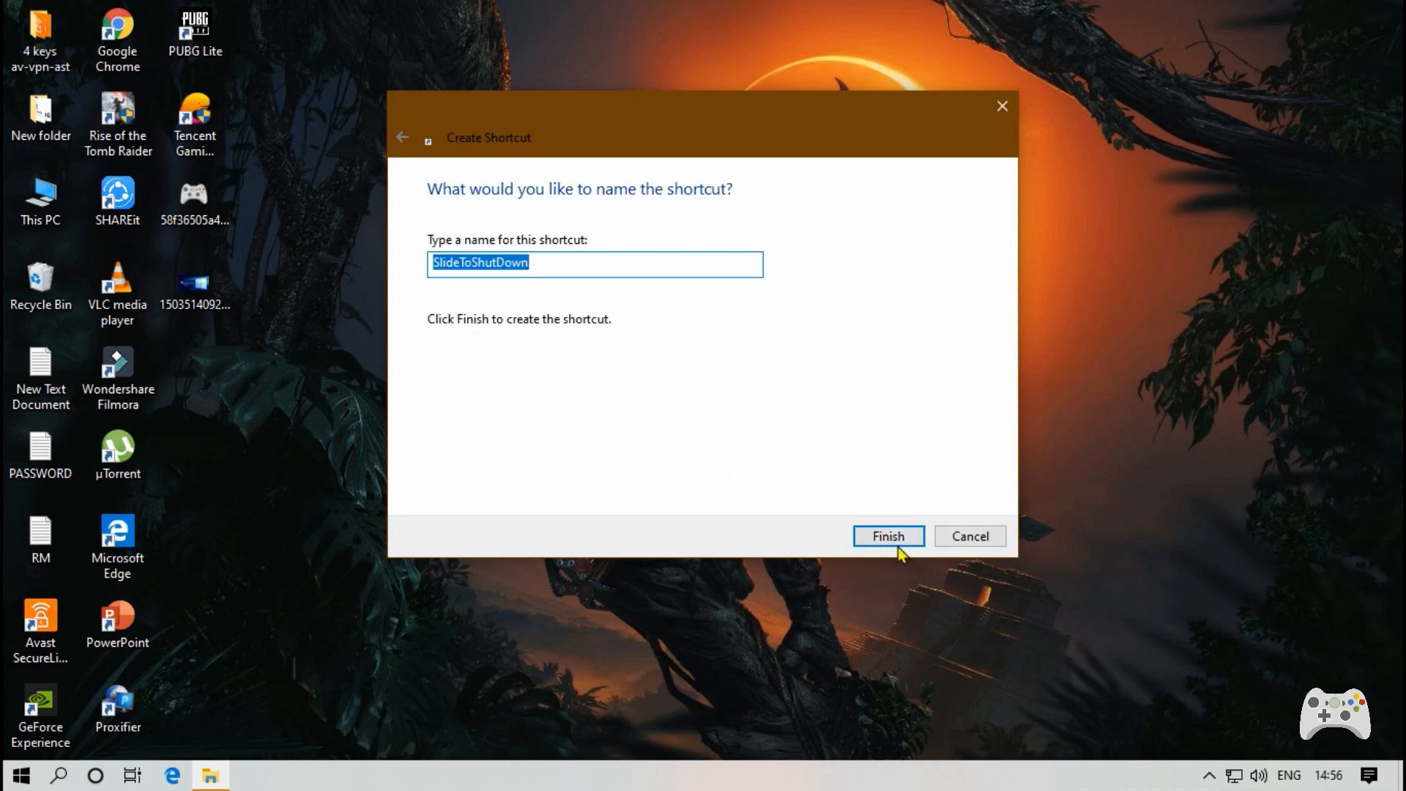
pyautogui.moveTo(878, 546)
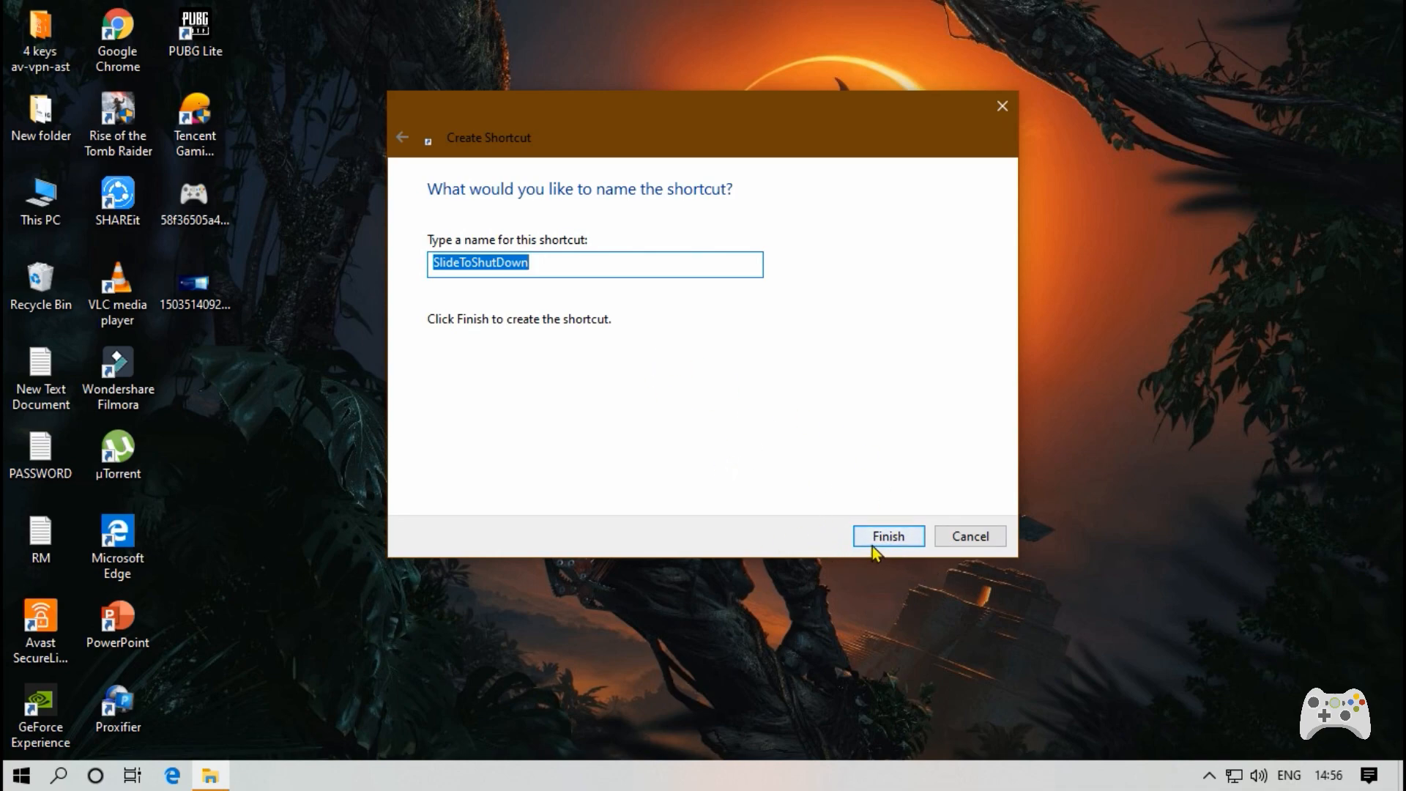
pyautogui.click(886, 536)
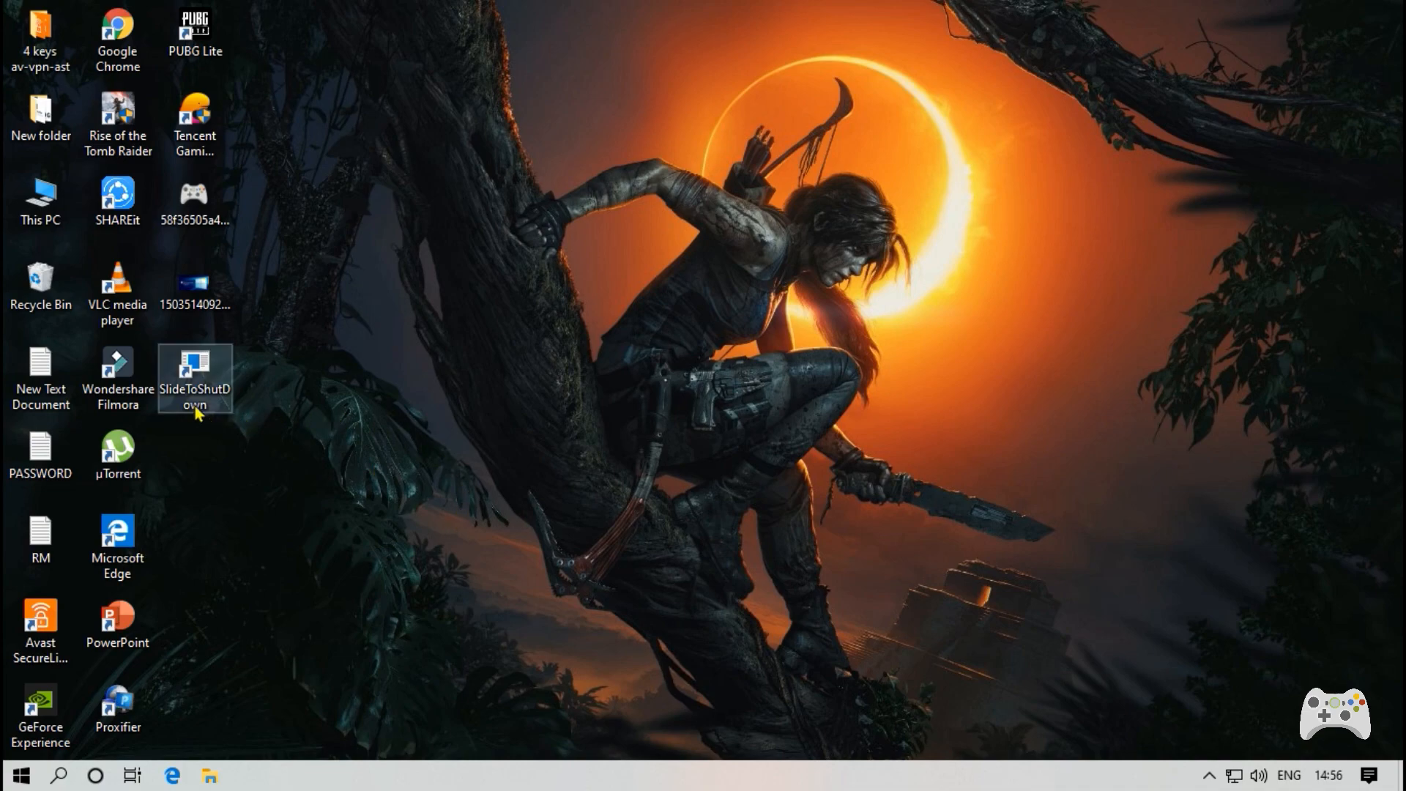
pyautogui.doubleClick(195, 372)
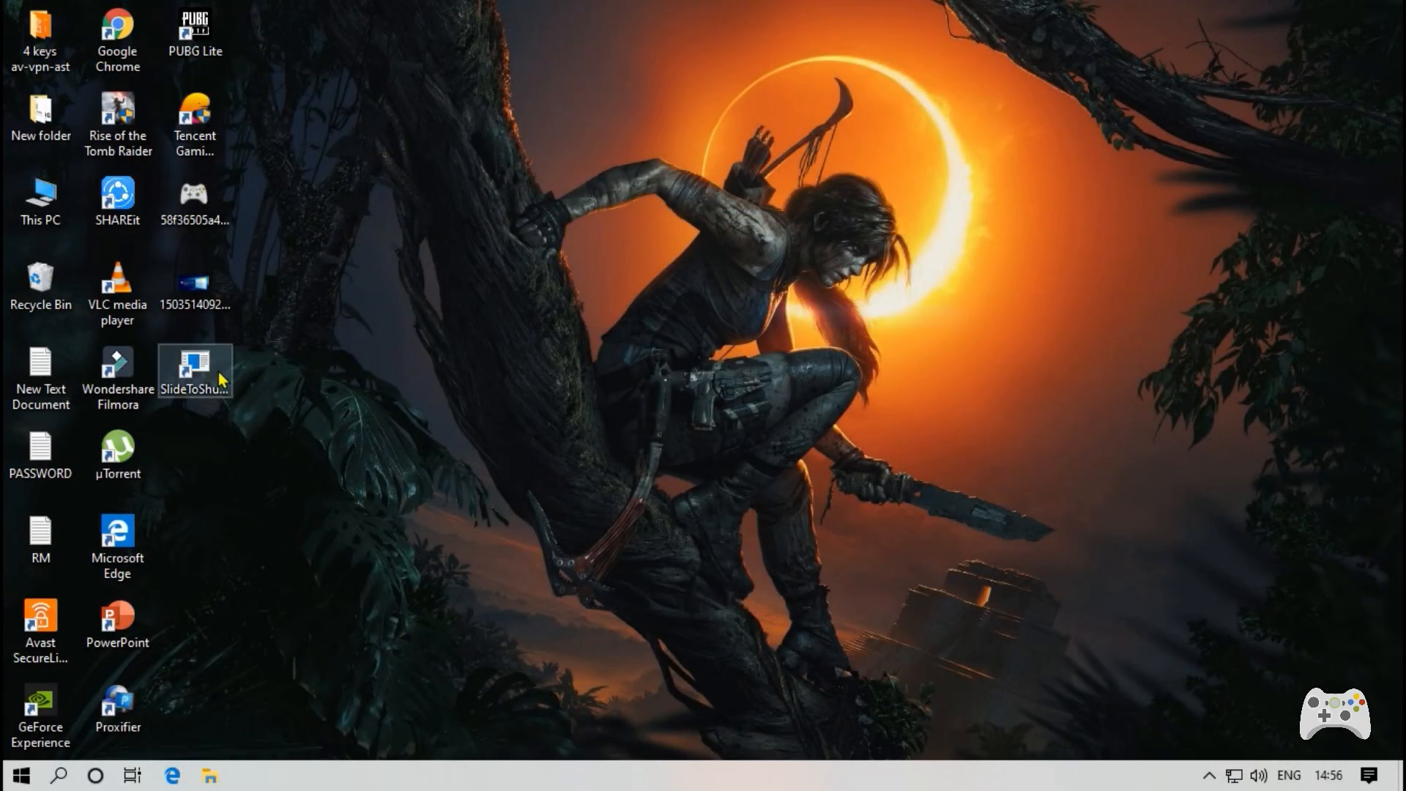
pyautogui.doubleClick(194, 367)
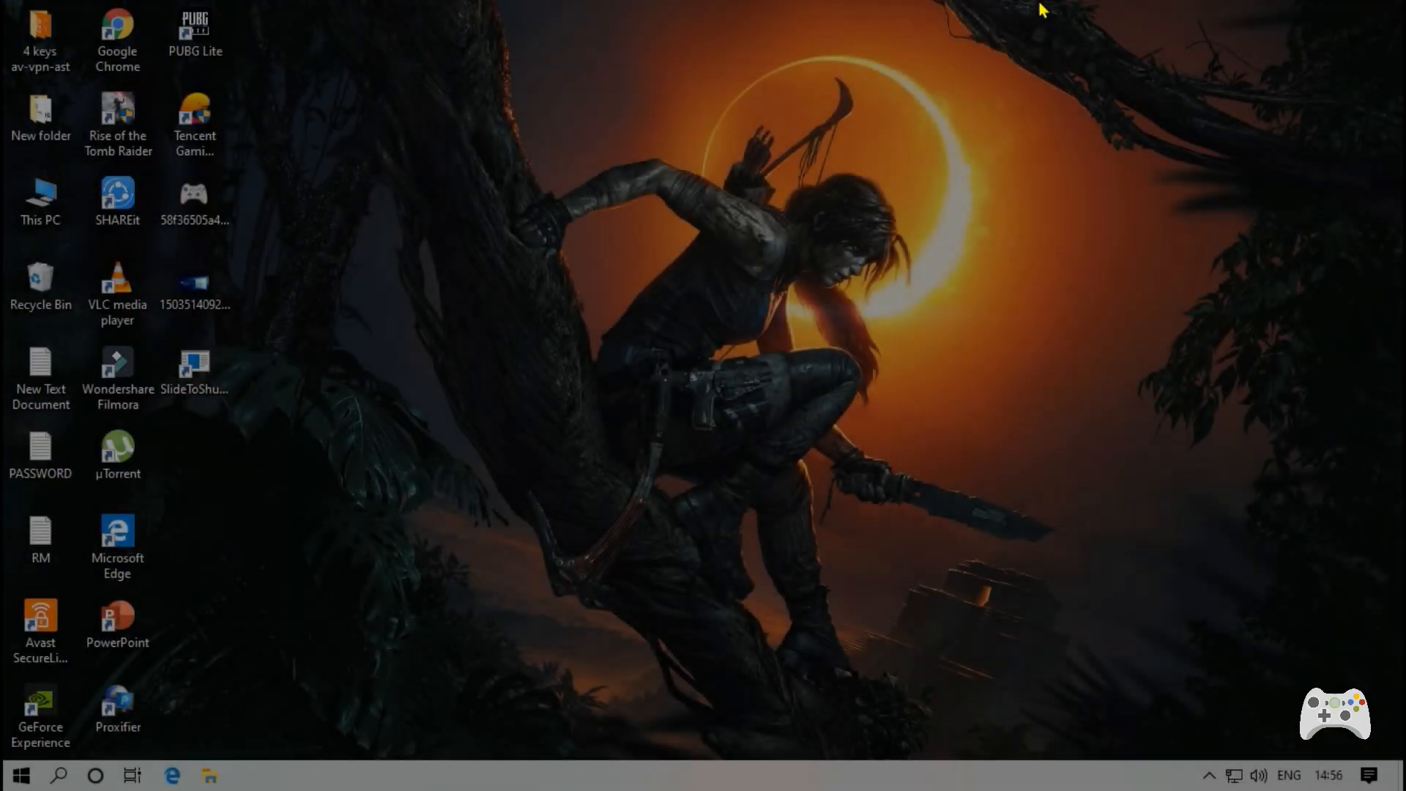
pyautogui.moveTo(410, 223)
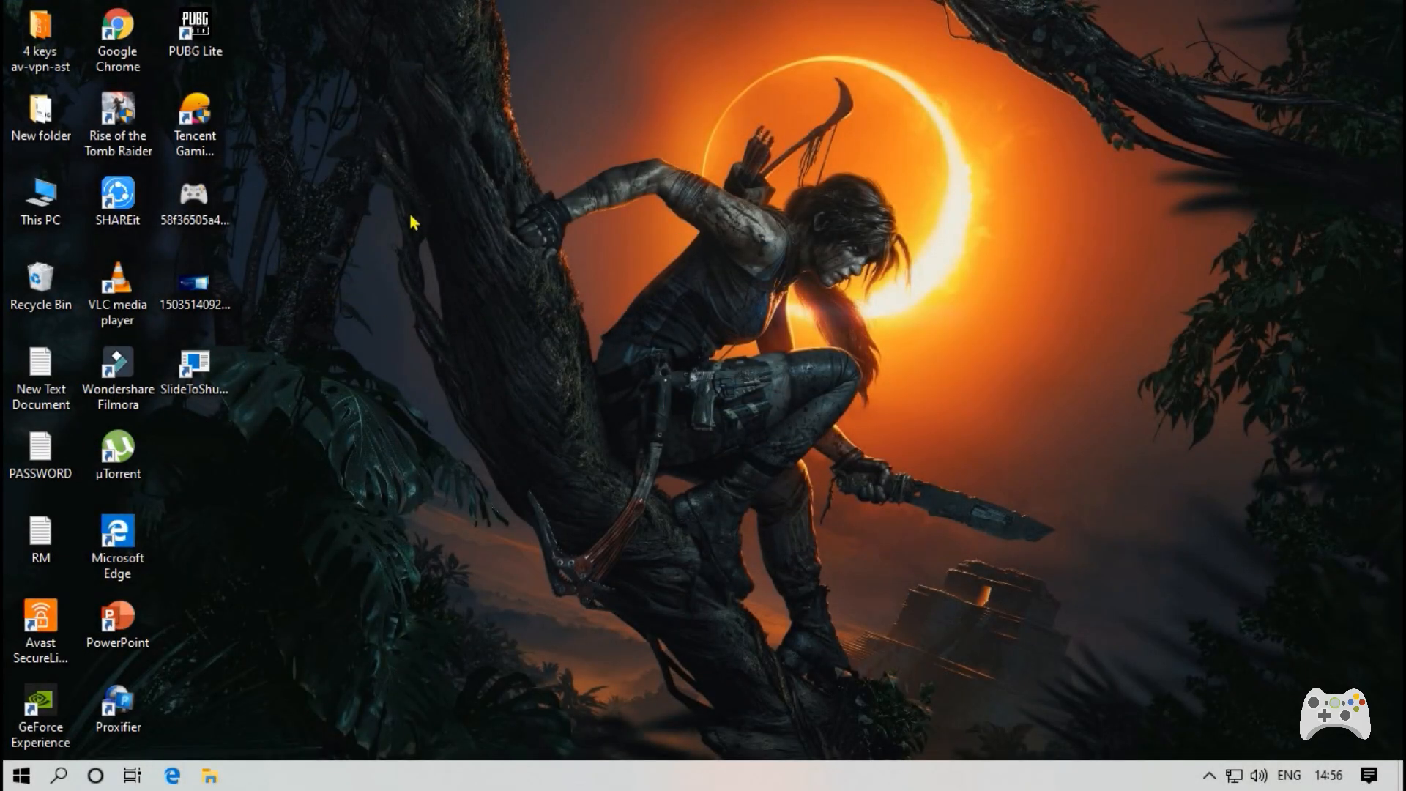
pyautogui.moveTo(477, 338)
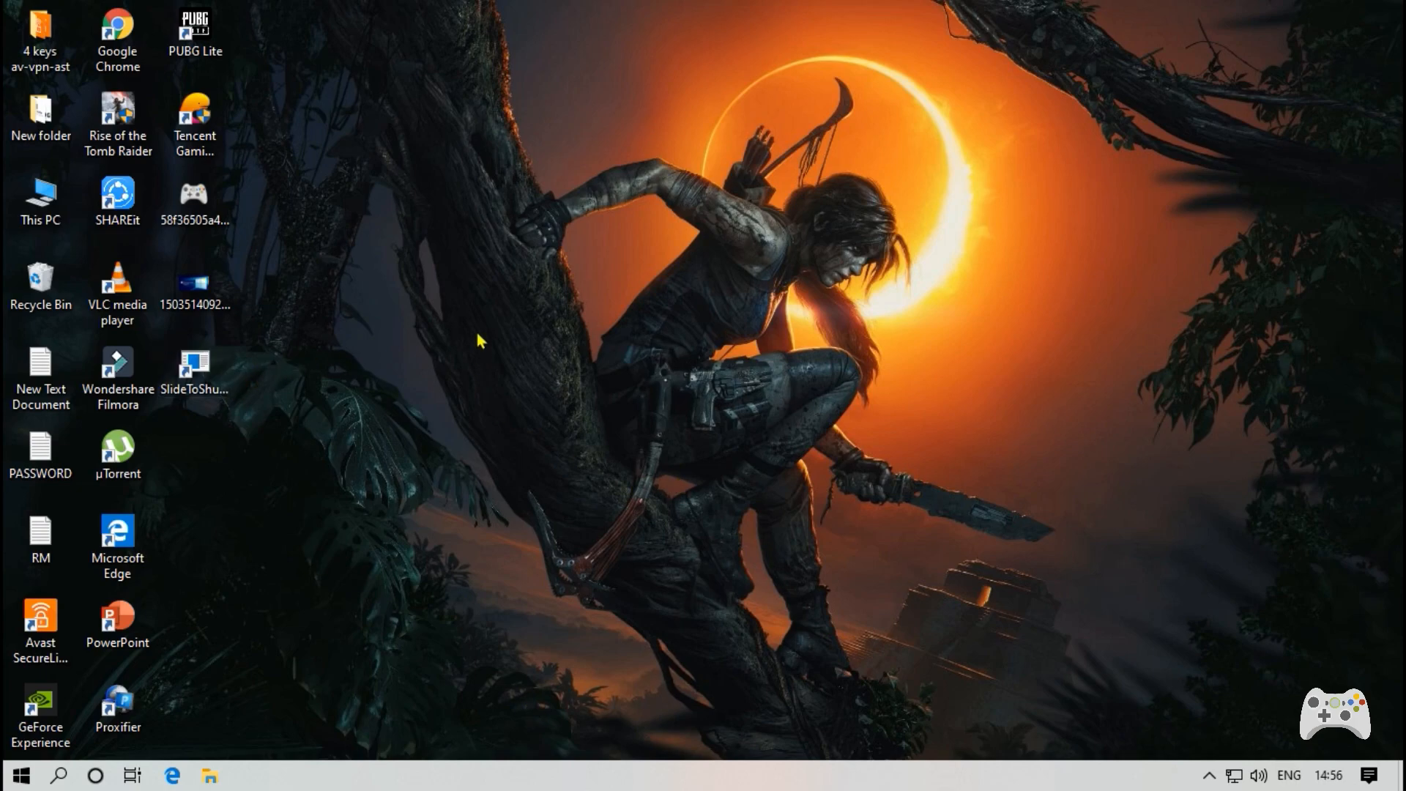
pyautogui.moveTo(473, 320)
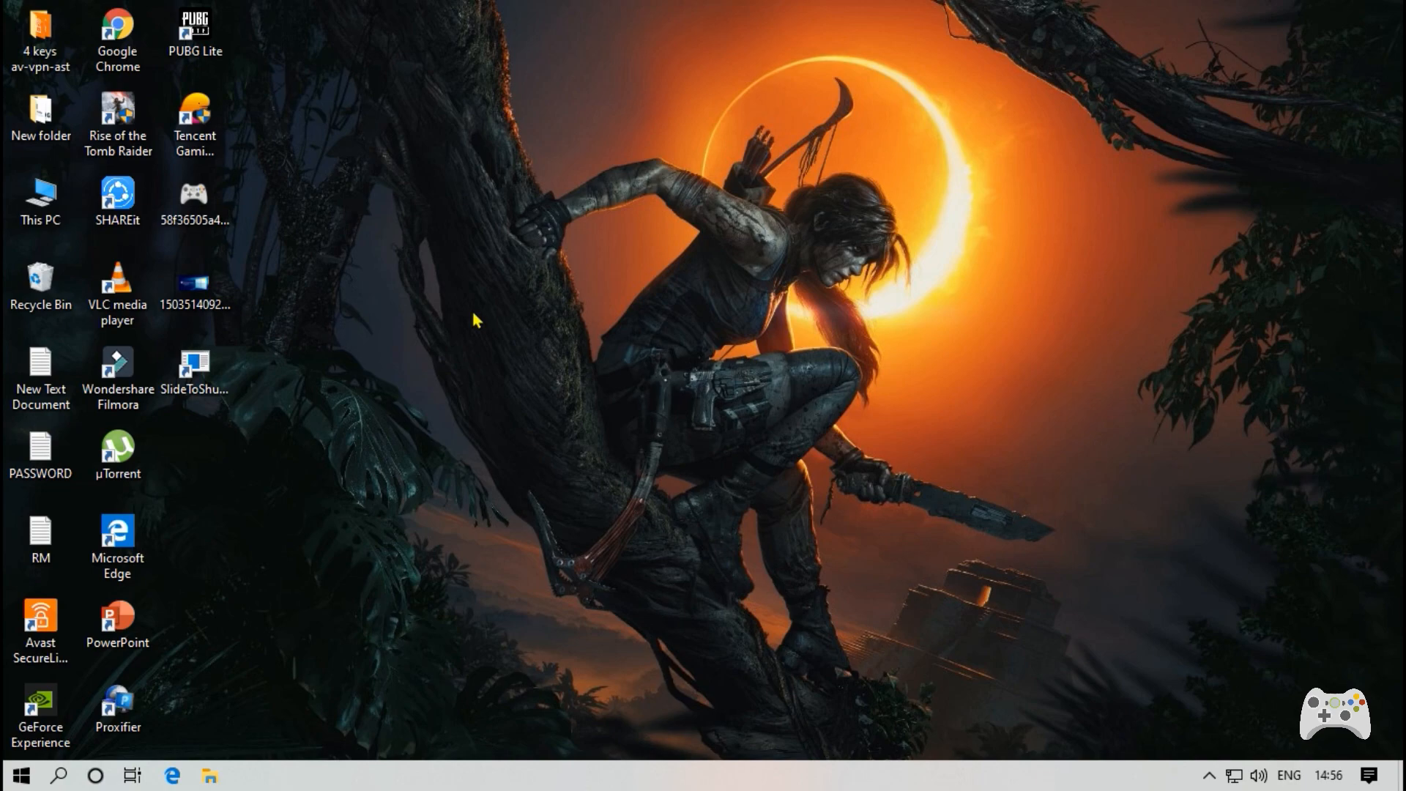
pyautogui.moveTo(354, 322)
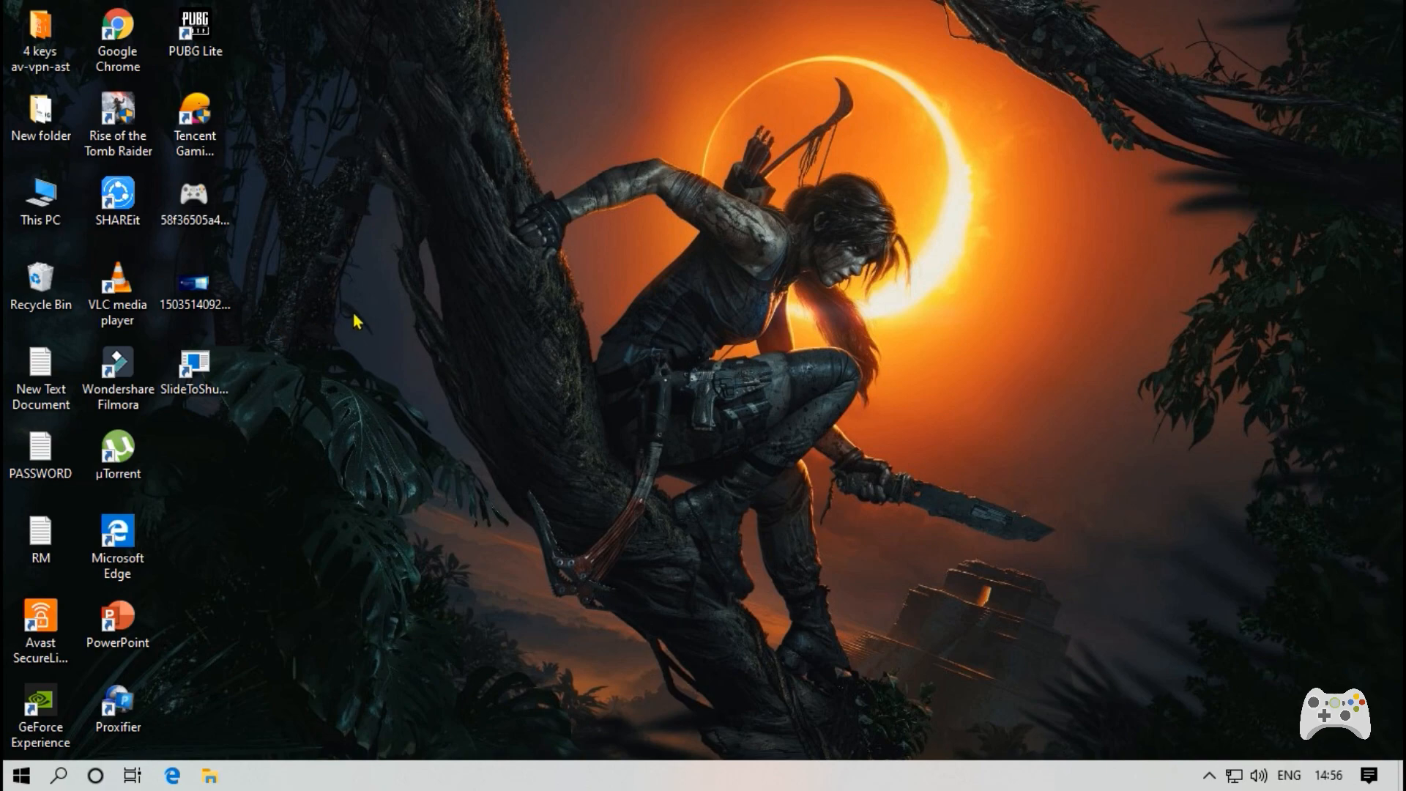